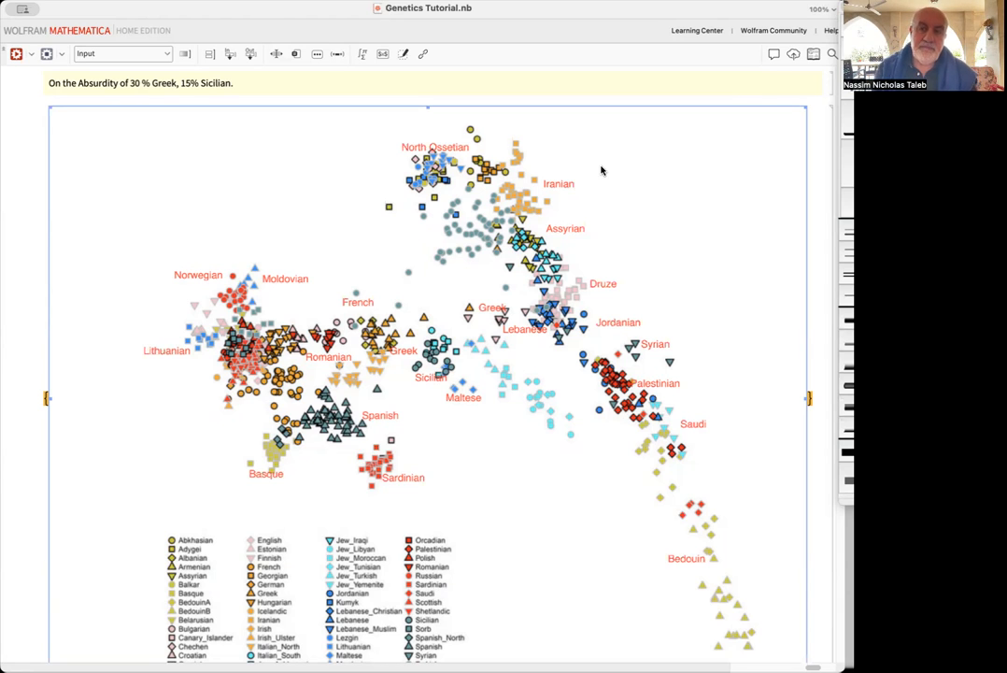
mouse_move(666, 122)
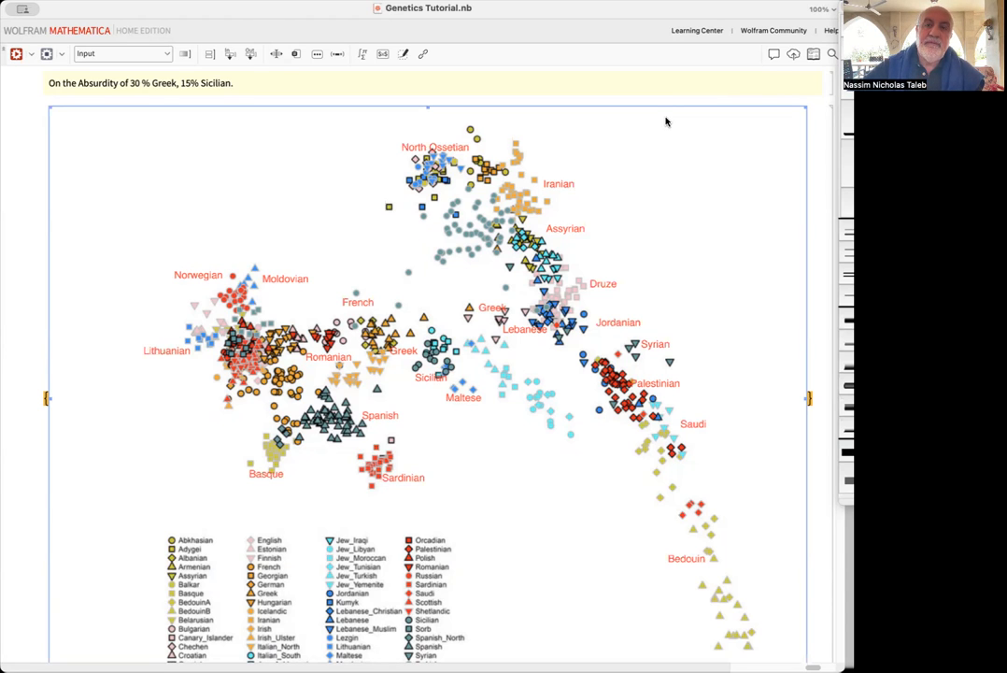
mouse_move(380, 116)
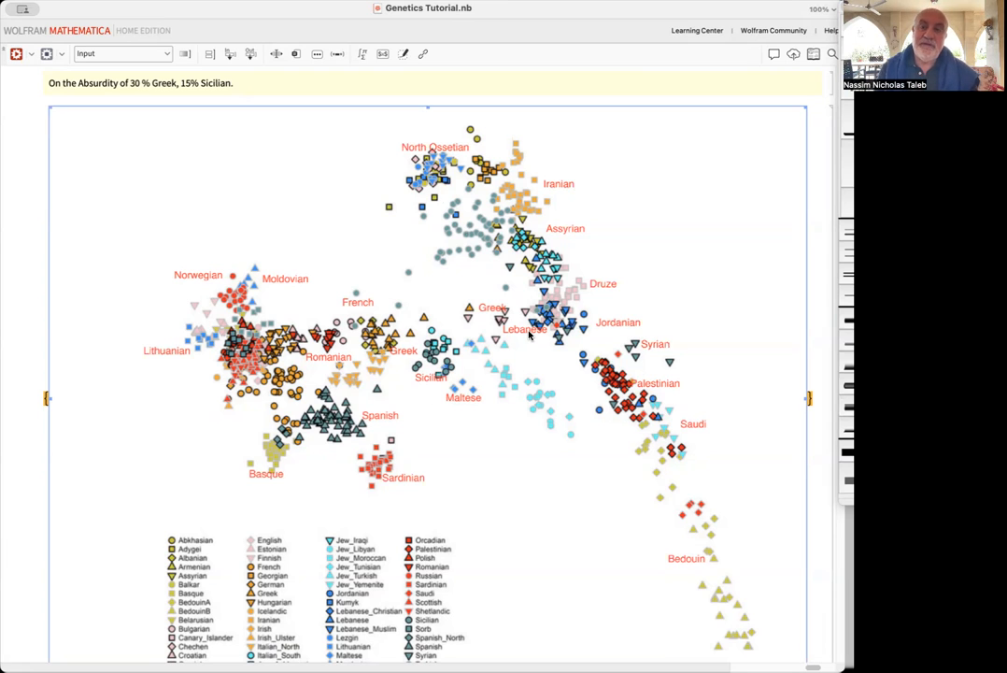
mouse_move(476, 395)
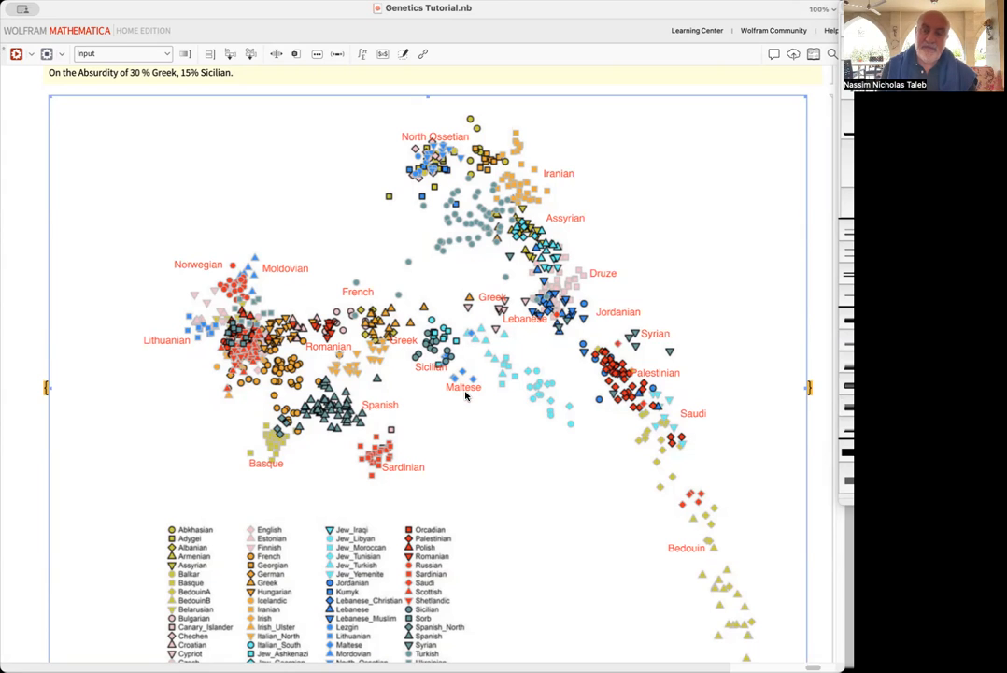
mouse_move(407, 375)
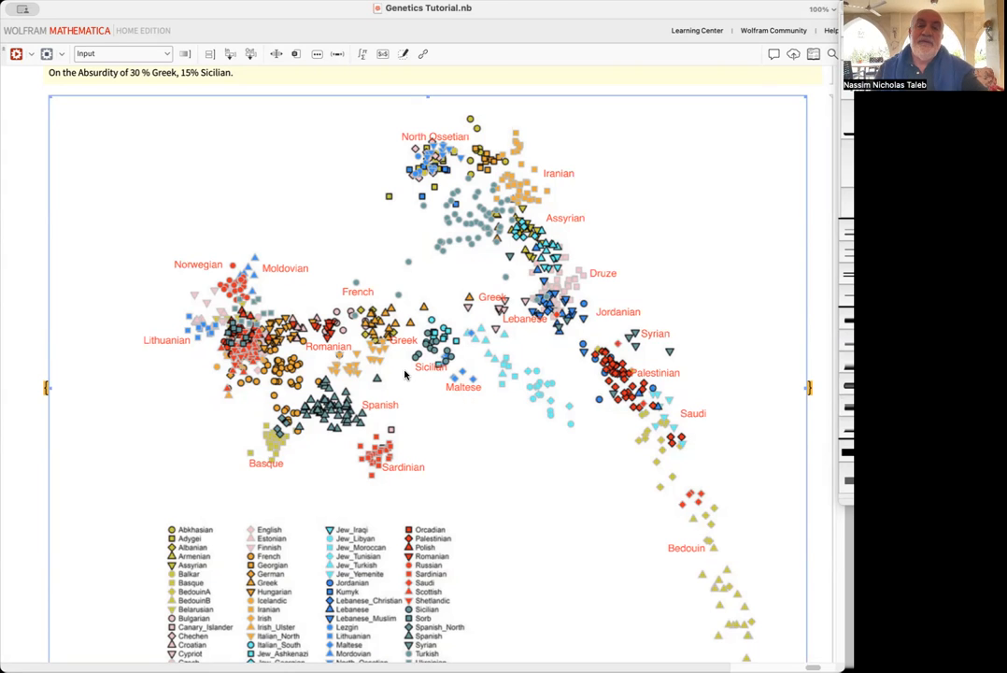
mouse_move(405, 339)
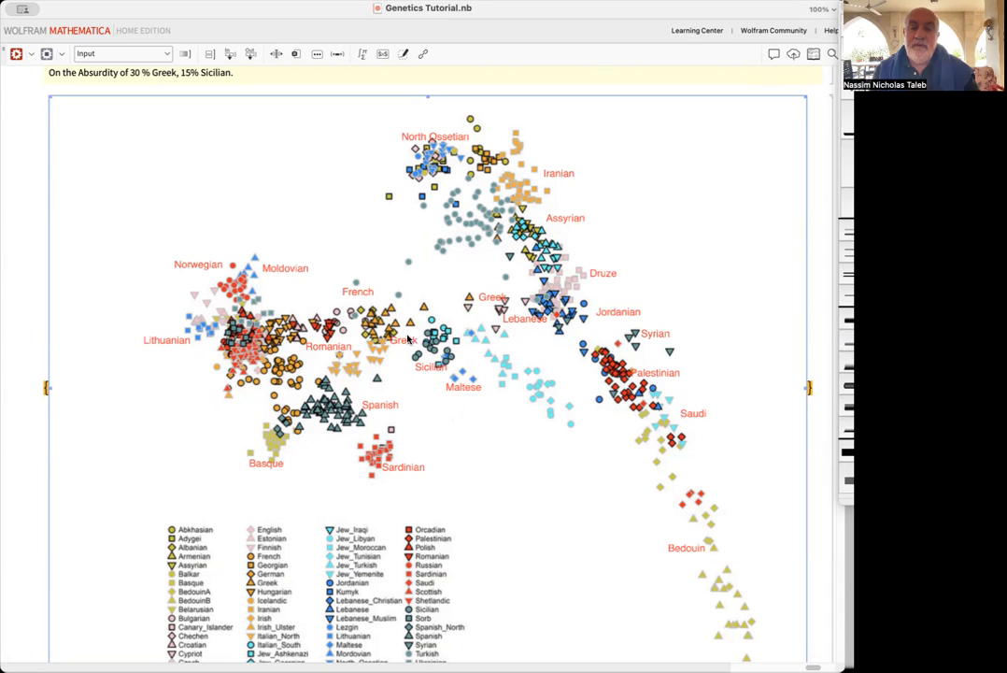
mouse_move(488, 299)
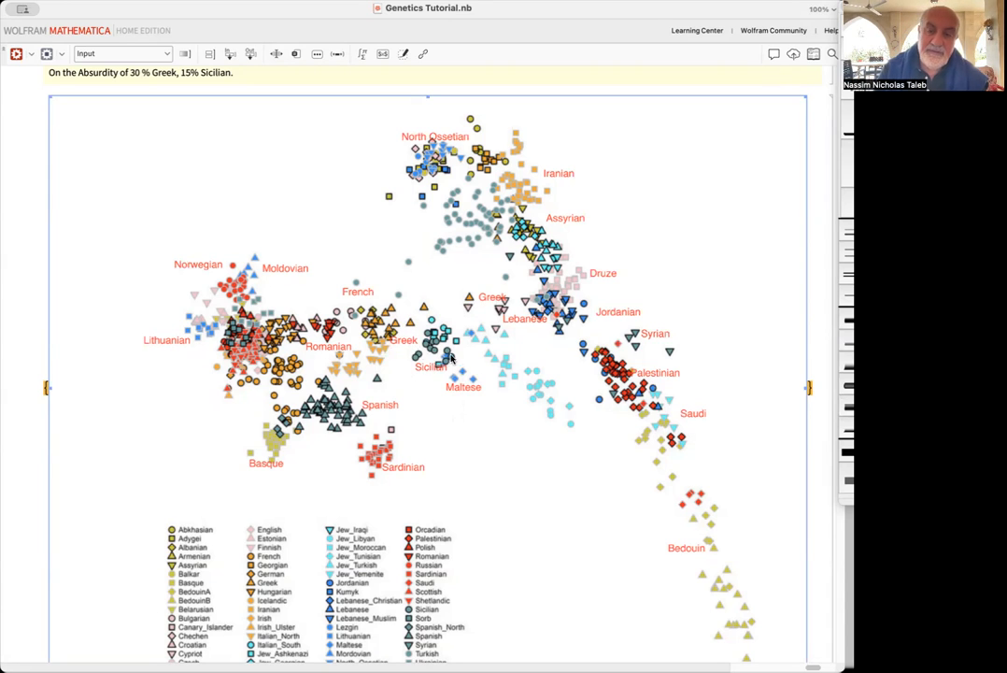
mouse_move(439, 377)
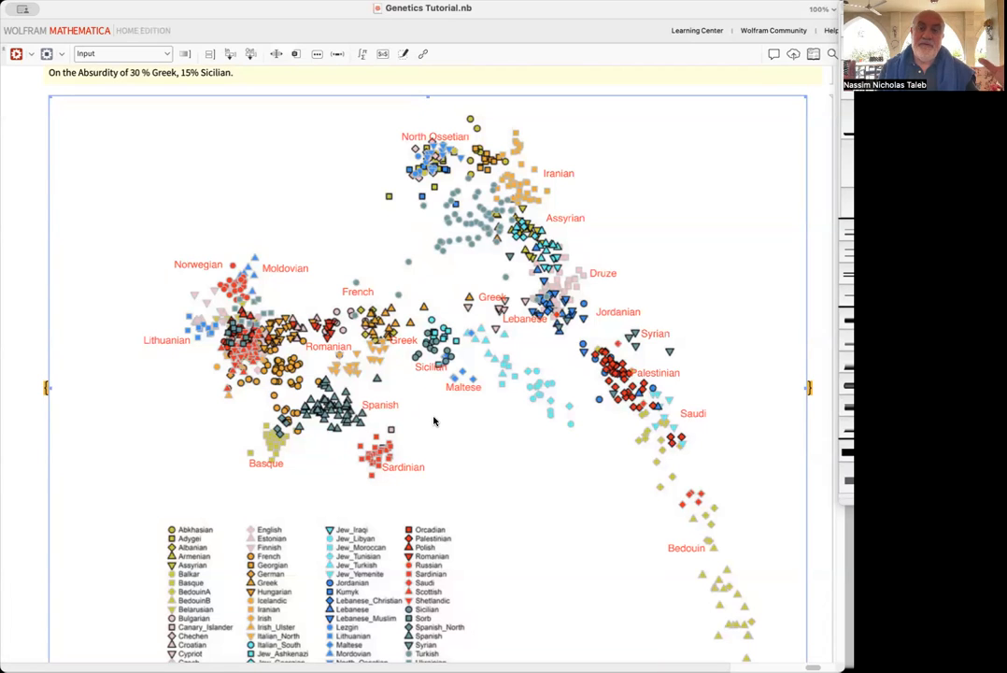
mouse_move(463, 428)
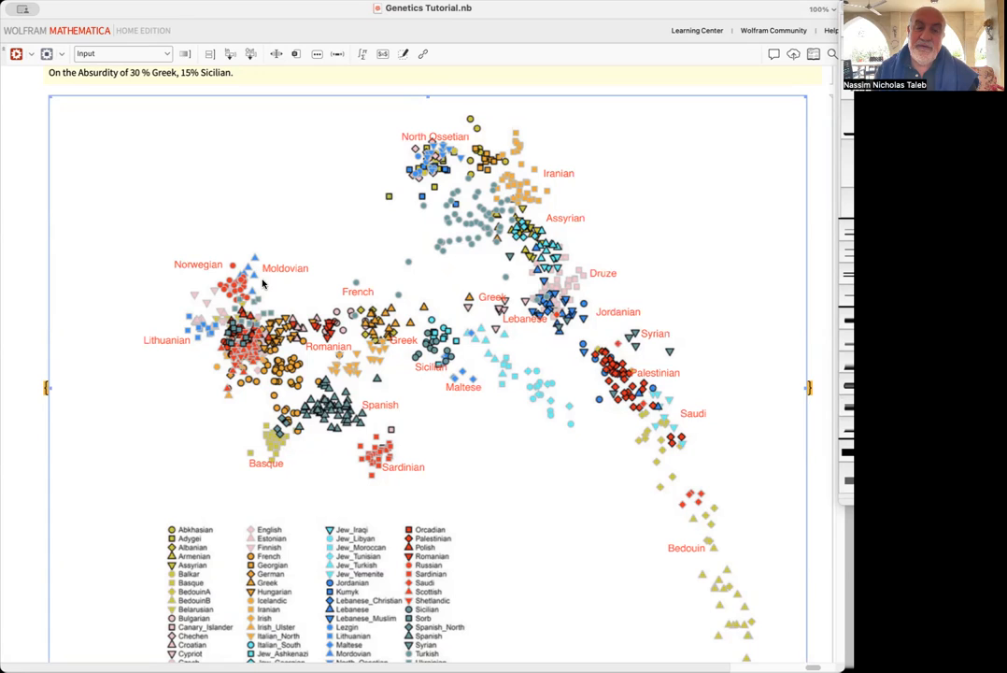
mouse_move(224, 332)
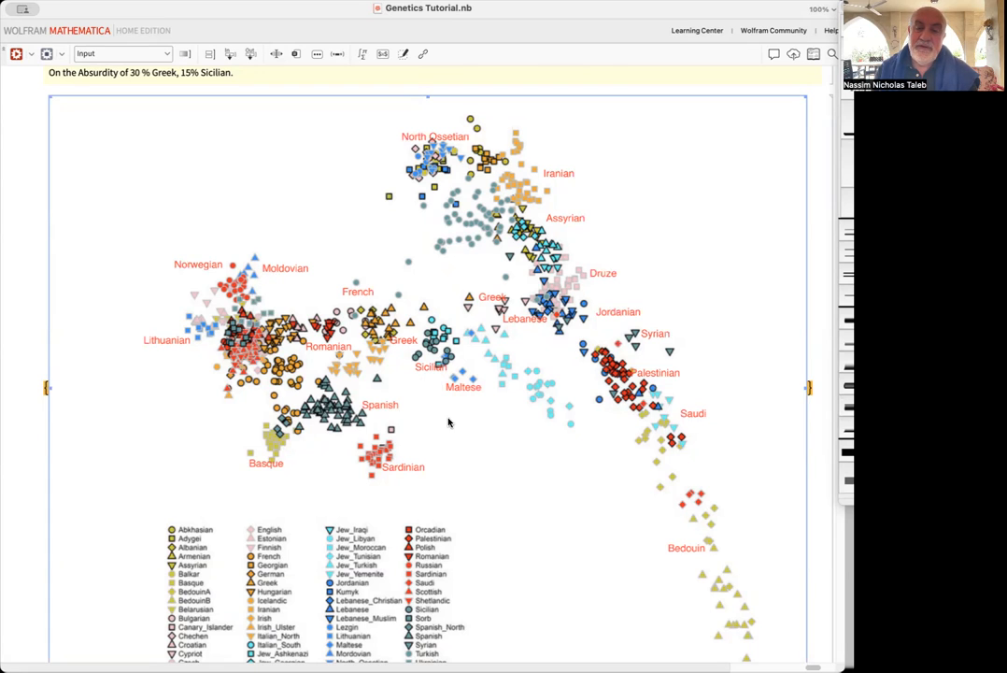
mouse_move(505, 278)
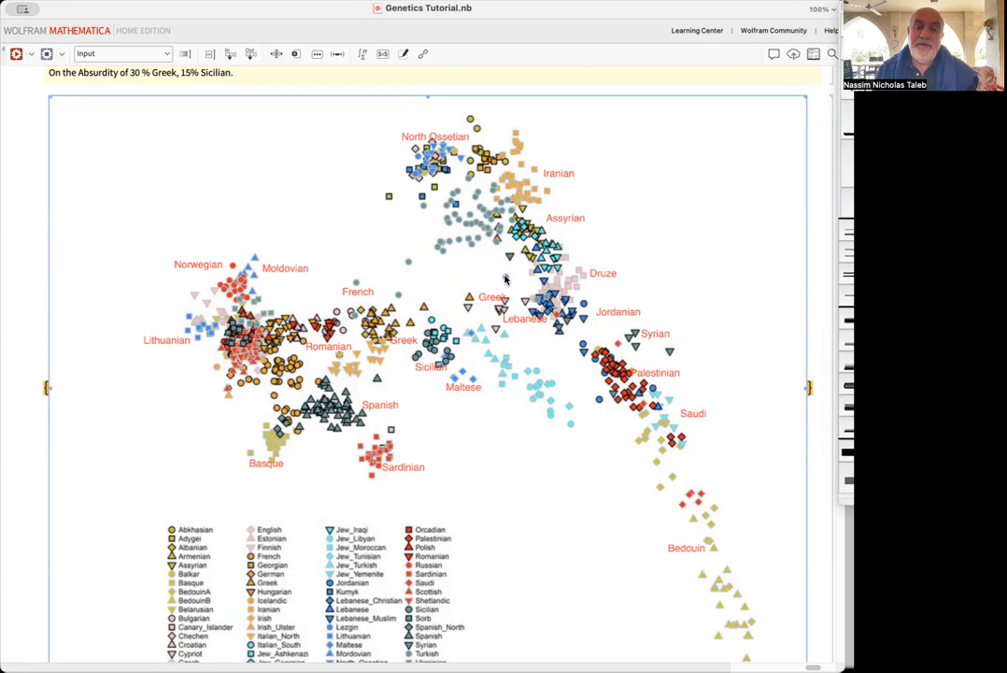
mouse_move(467, 493)
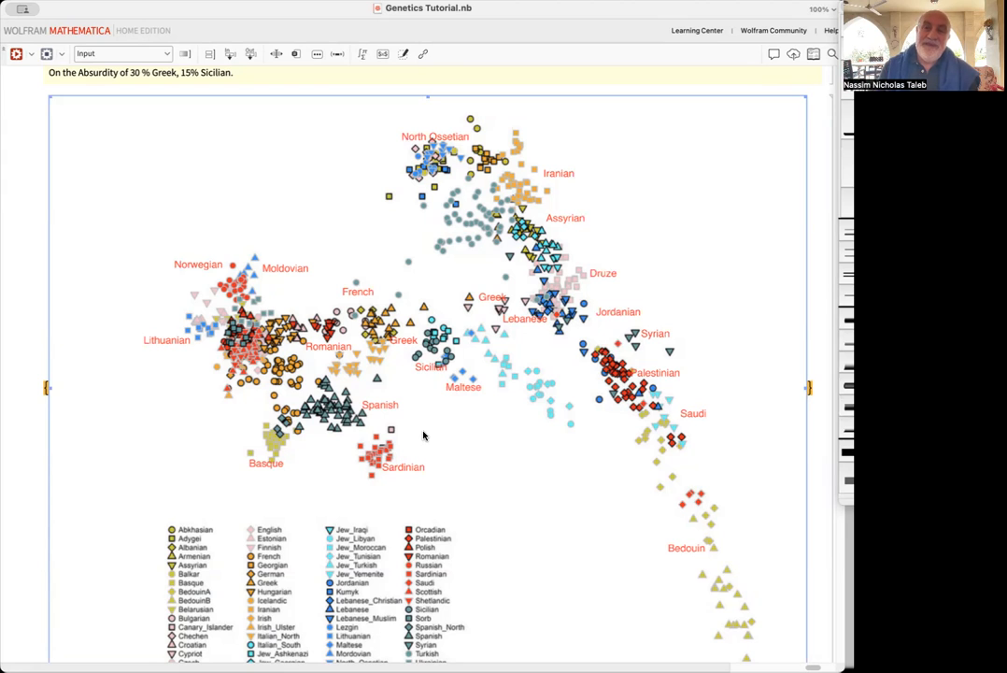
mouse_move(427, 439)
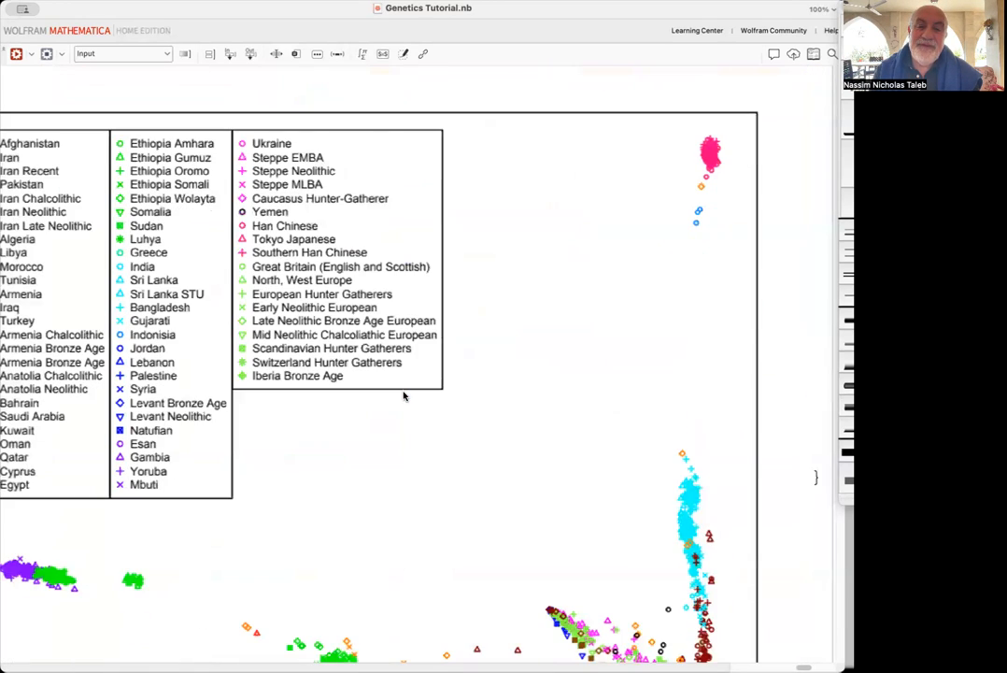
scroll(down, 3)
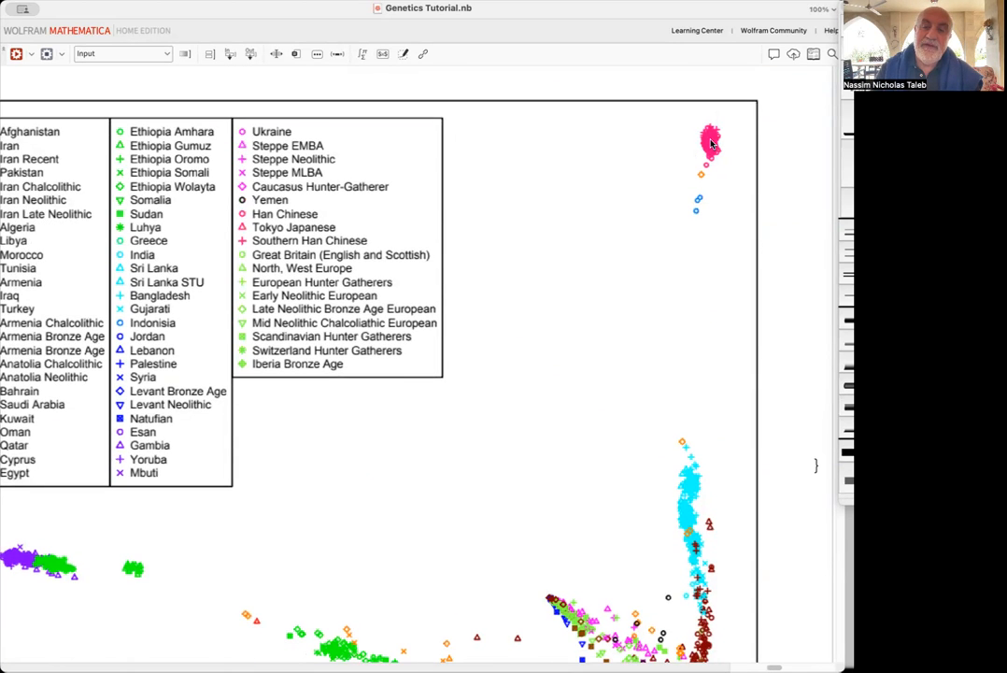
scroll(down, 3)
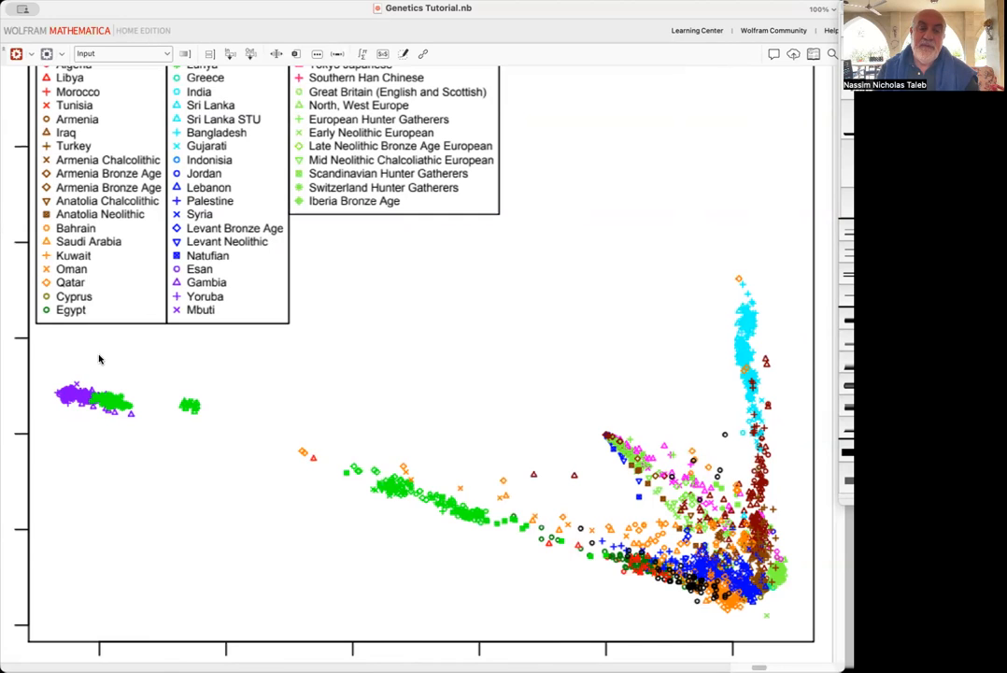
mouse_move(364, 474)
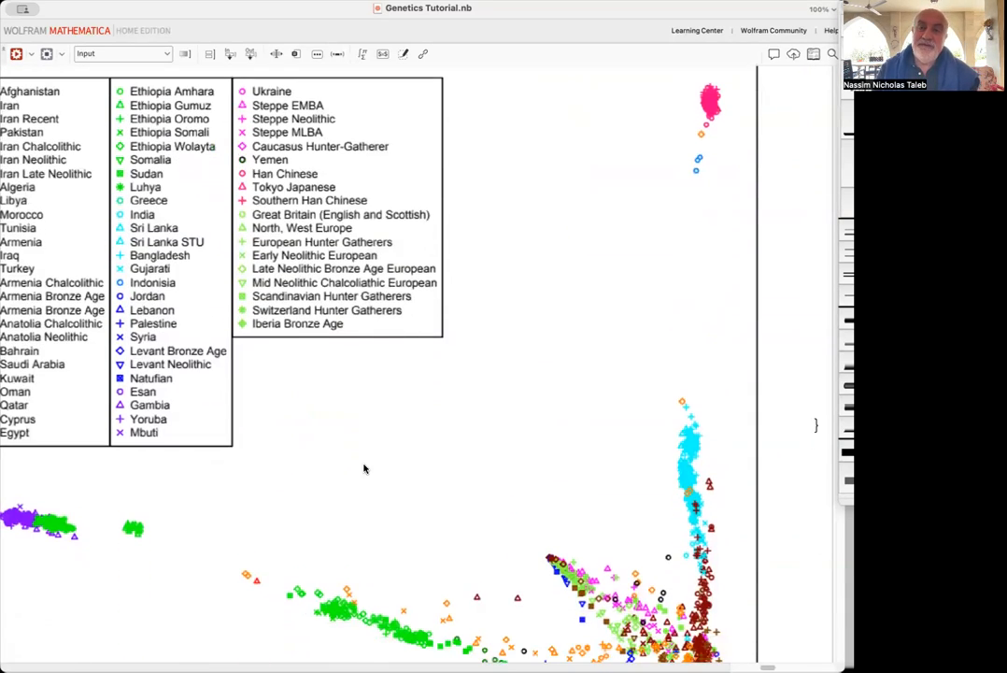
scroll(down, 3)
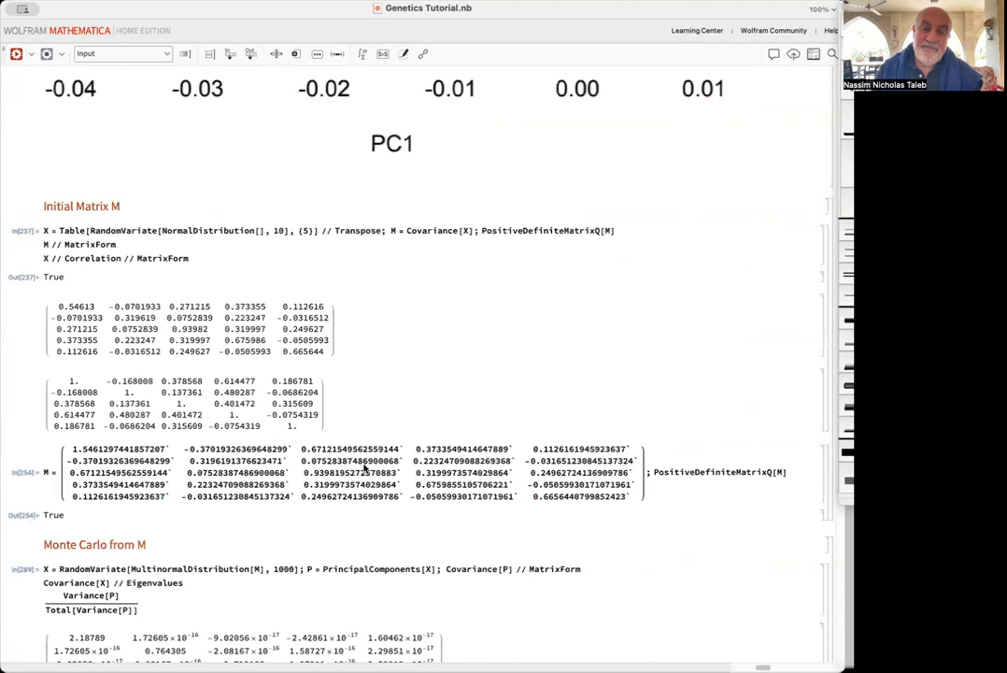
scroll(down, 3)
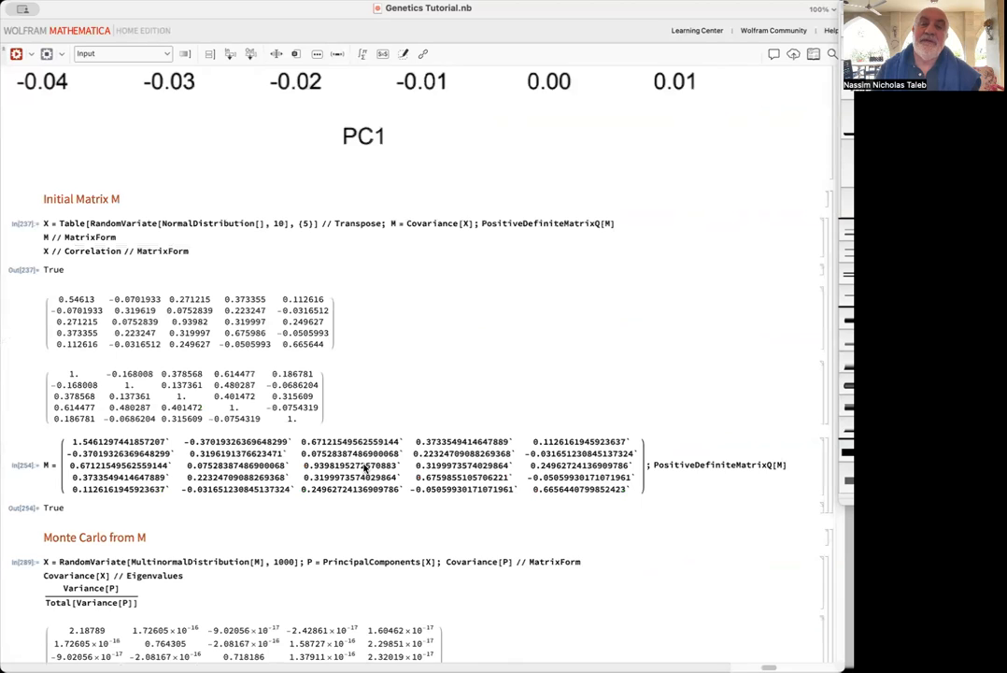
scroll(down, 3)
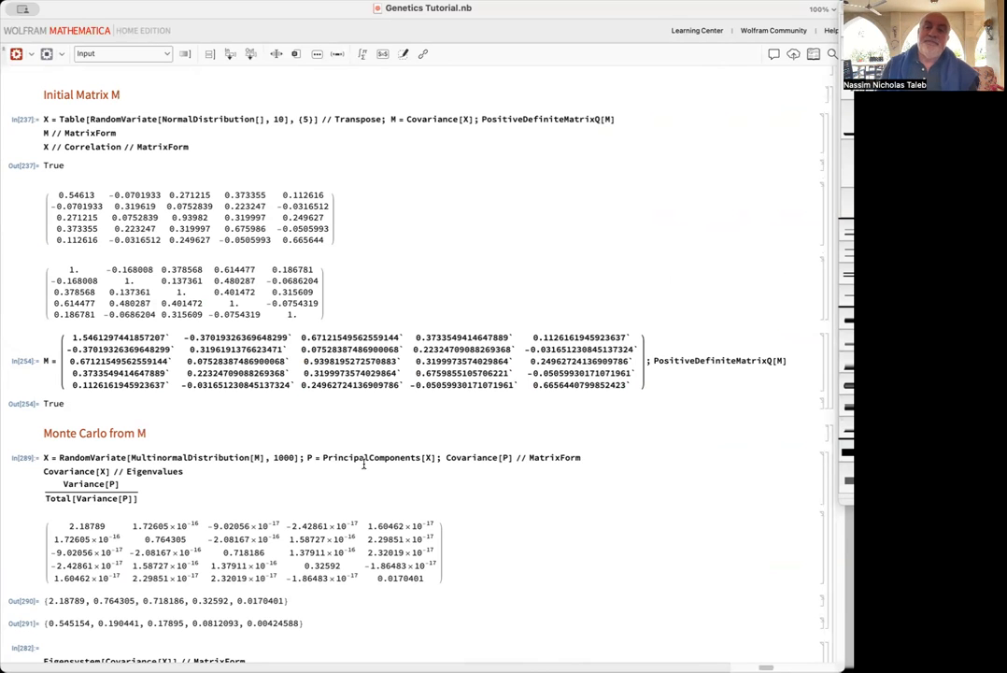
scroll(down, 3)
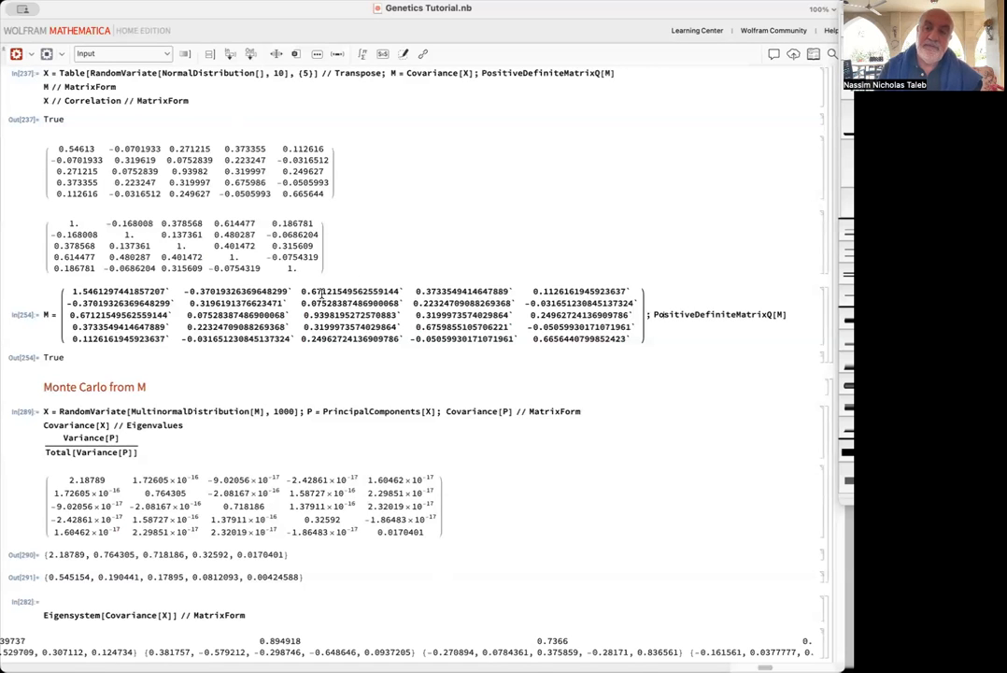
scroll(down, 3)
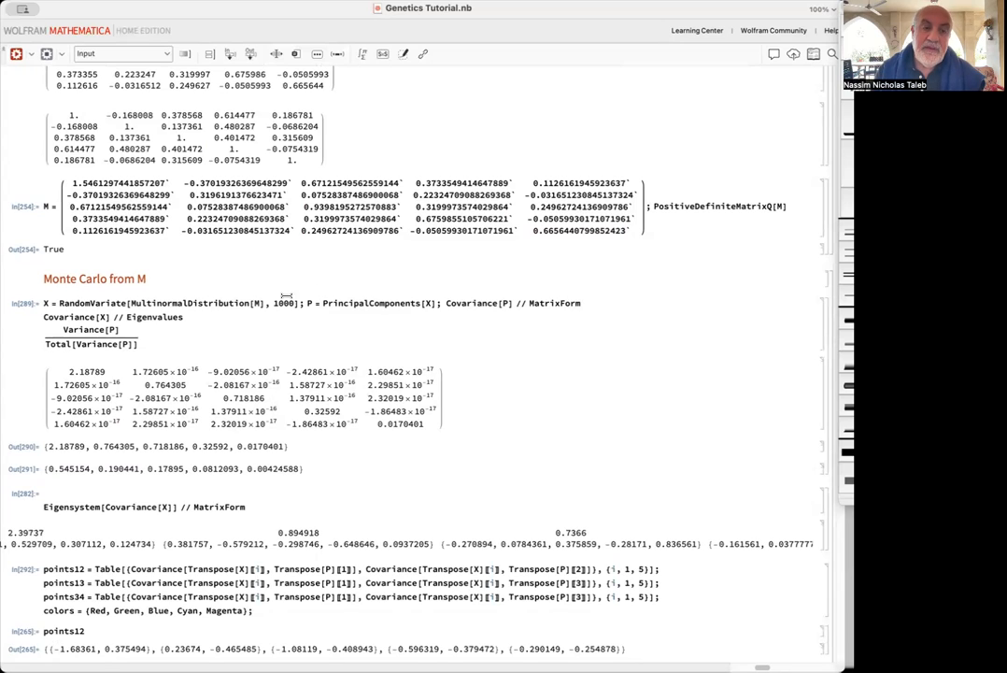
scroll(down, 3)
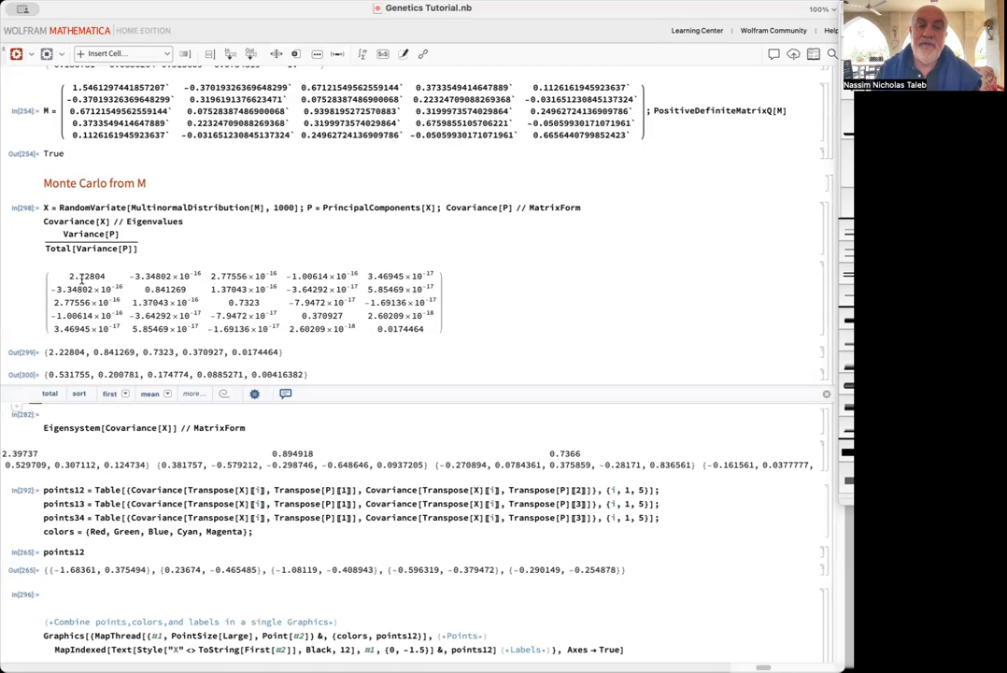
mouse_move(123, 265)
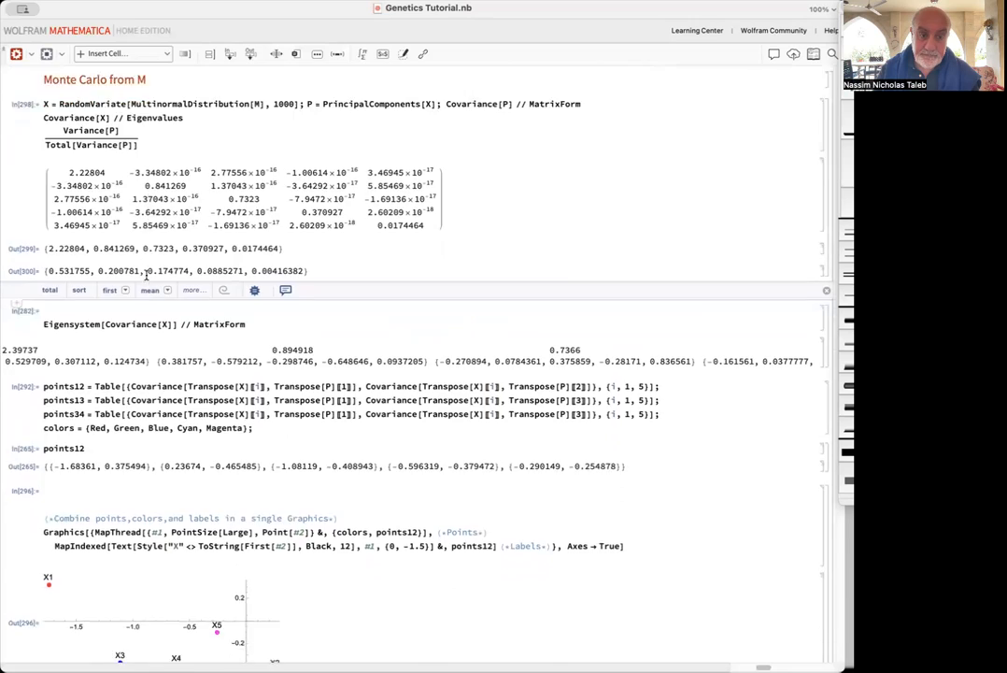
scroll(down, 3)
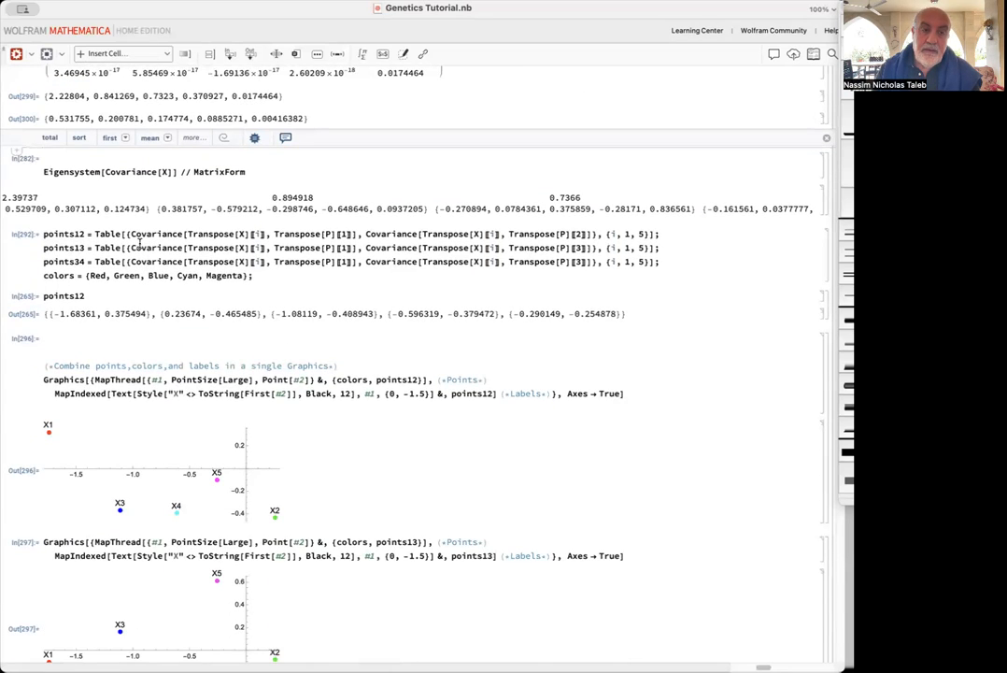
scroll(down, 3)
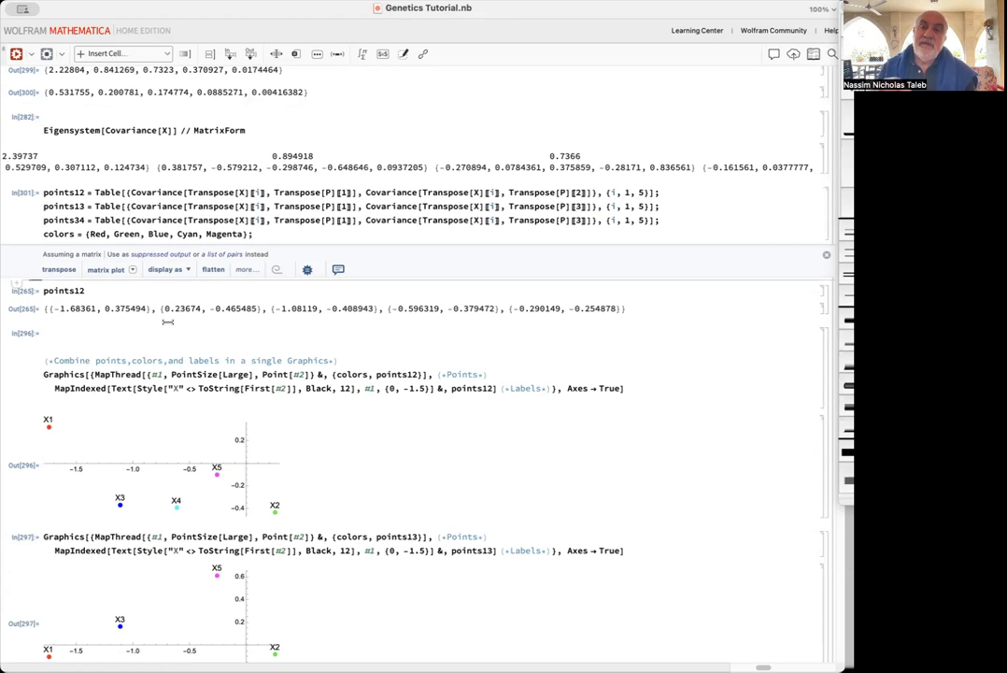
scroll(down, 3)
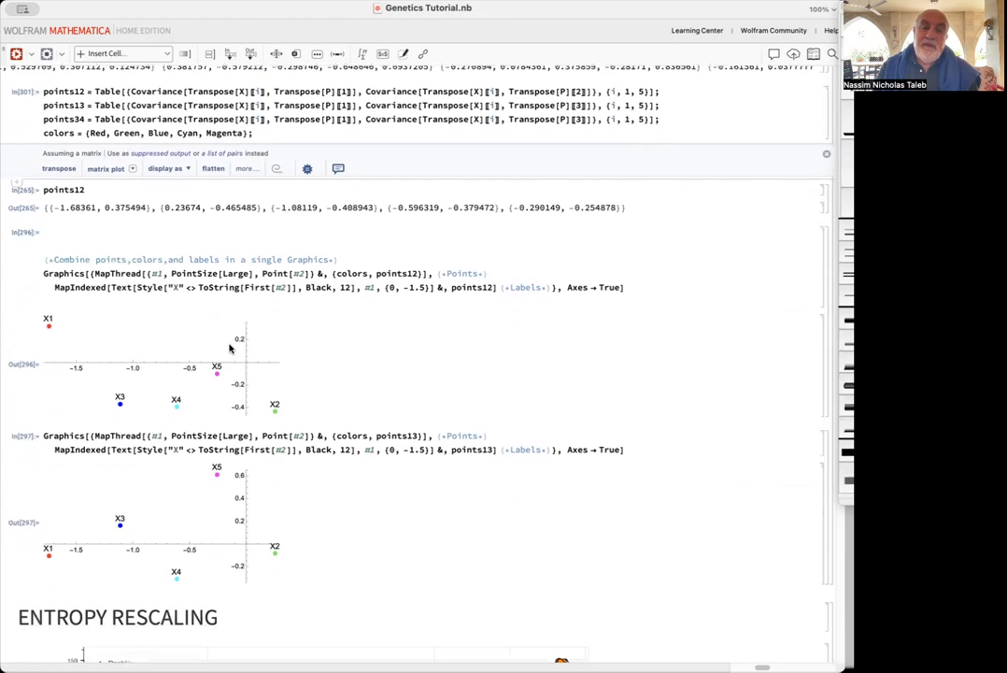
scroll(down, 3)
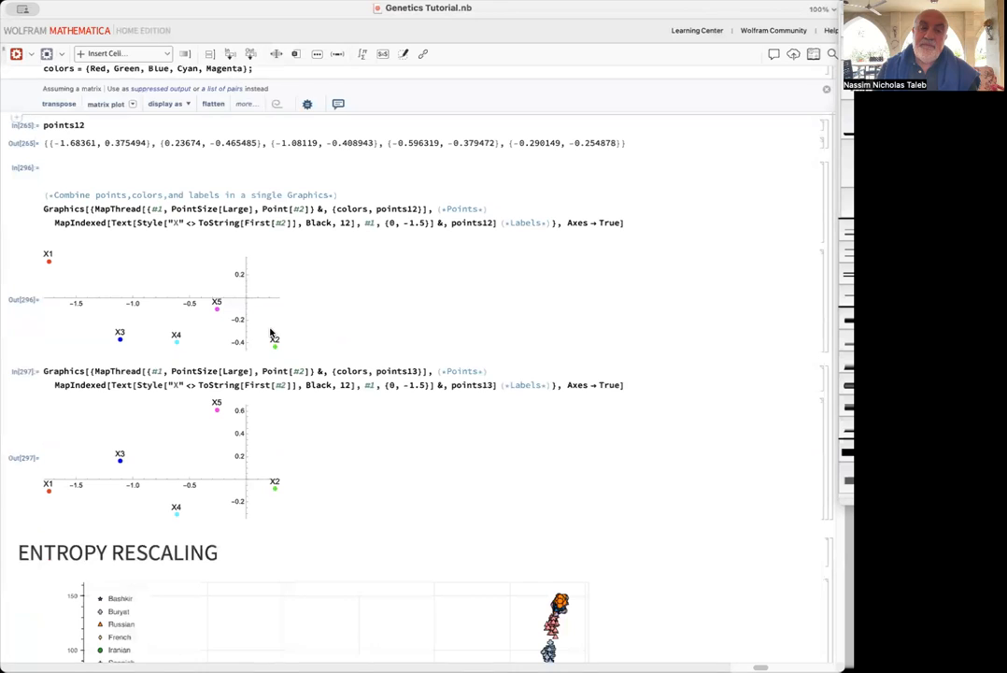
scroll(down, 3)
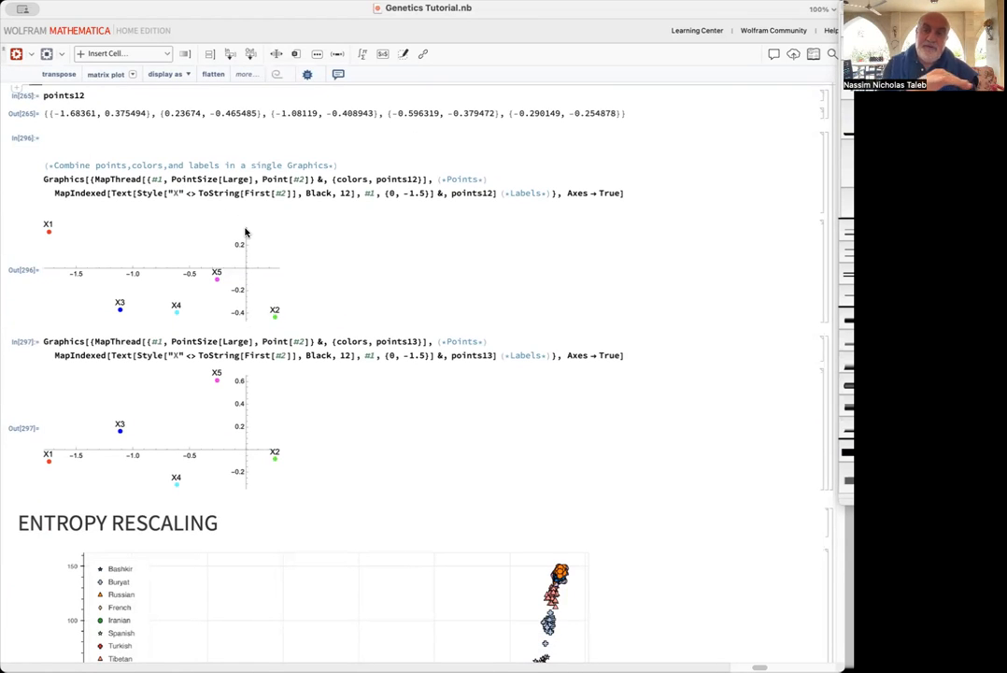
mouse_move(268, 320)
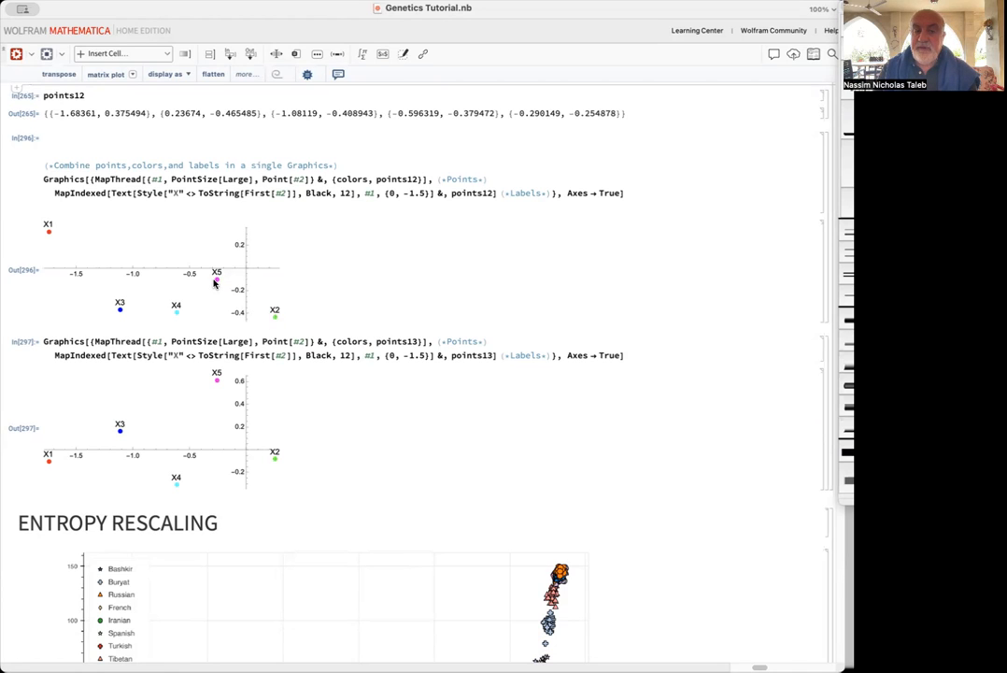
mouse_move(177, 316)
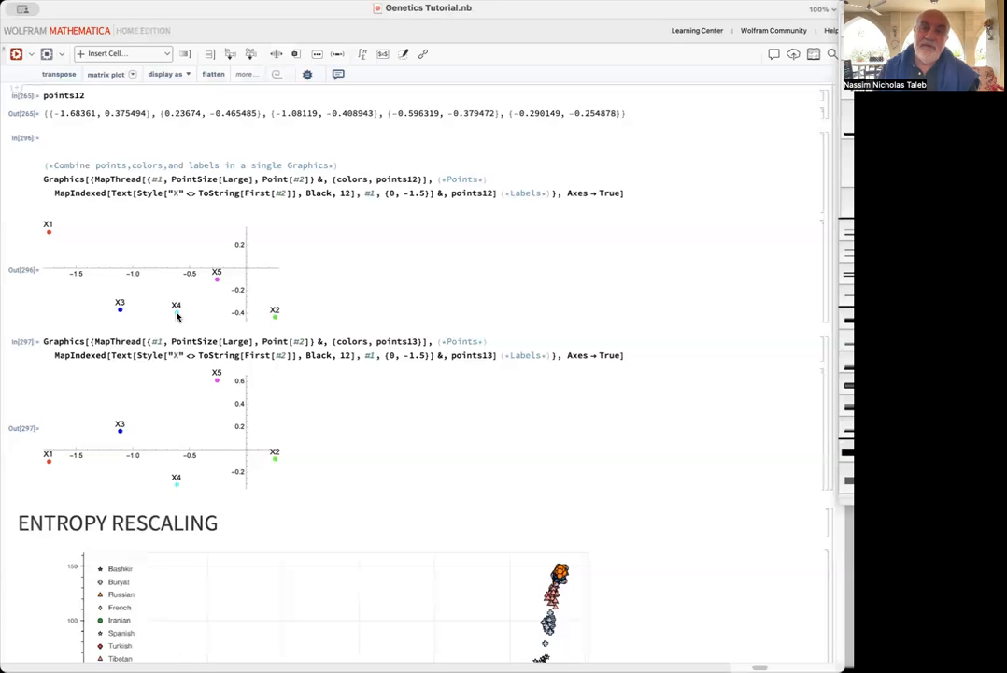
mouse_move(274, 319)
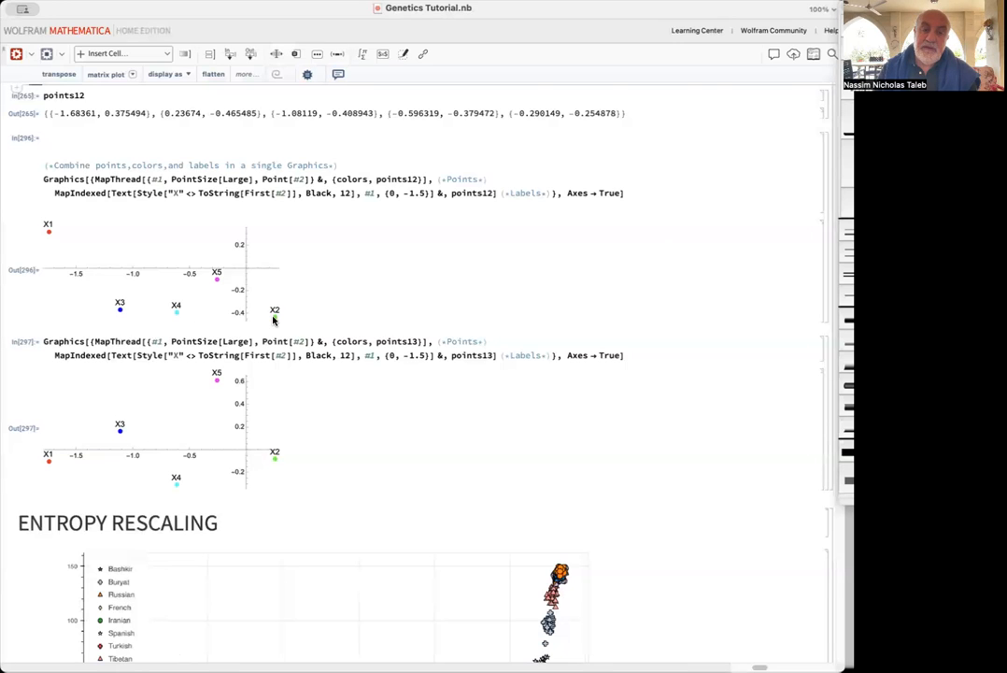
mouse_move(52, 237)
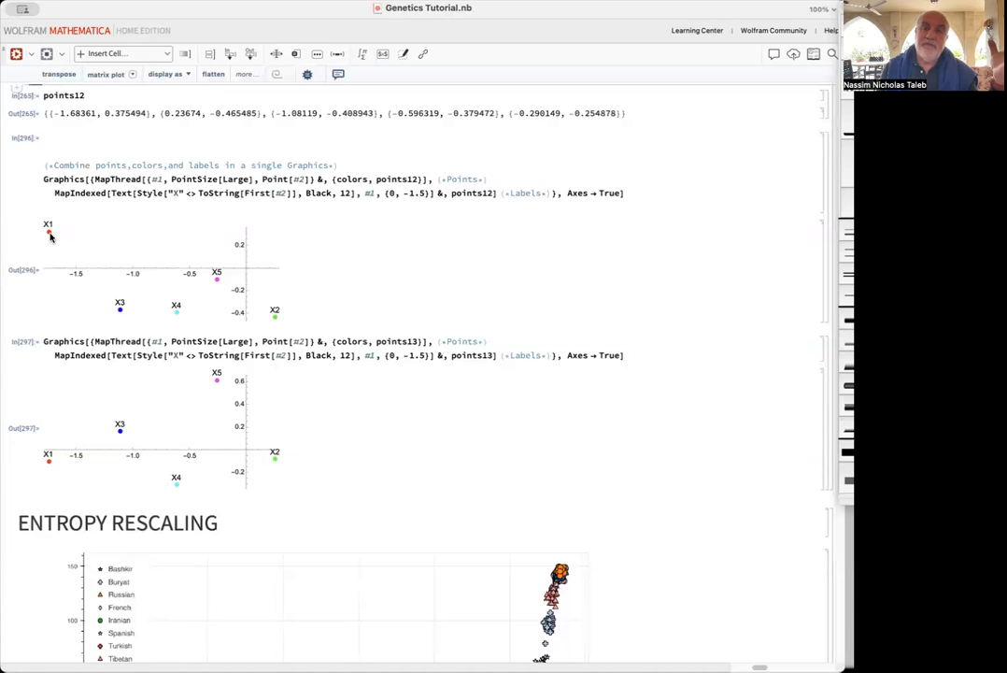
scroll(down, 3)
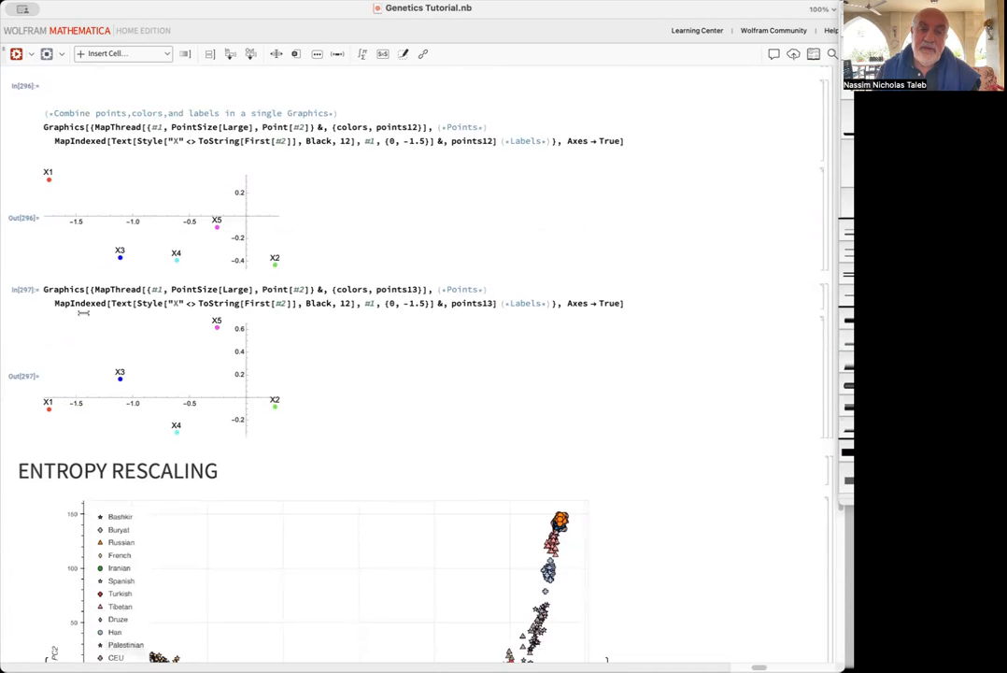
mouse_move(194, 362)
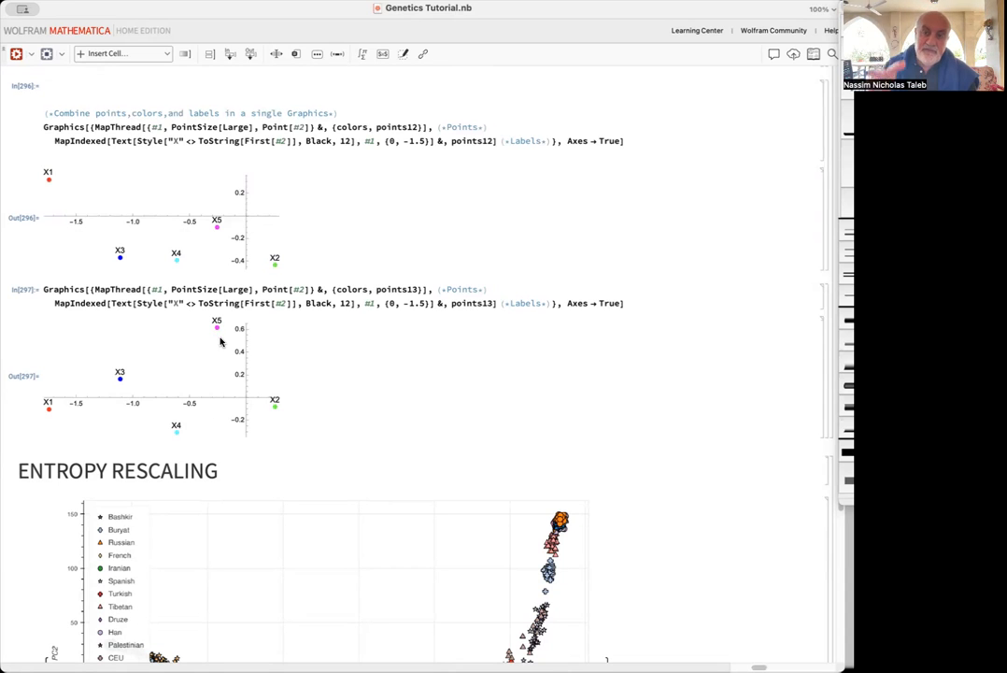
mouse_move(187, 406)
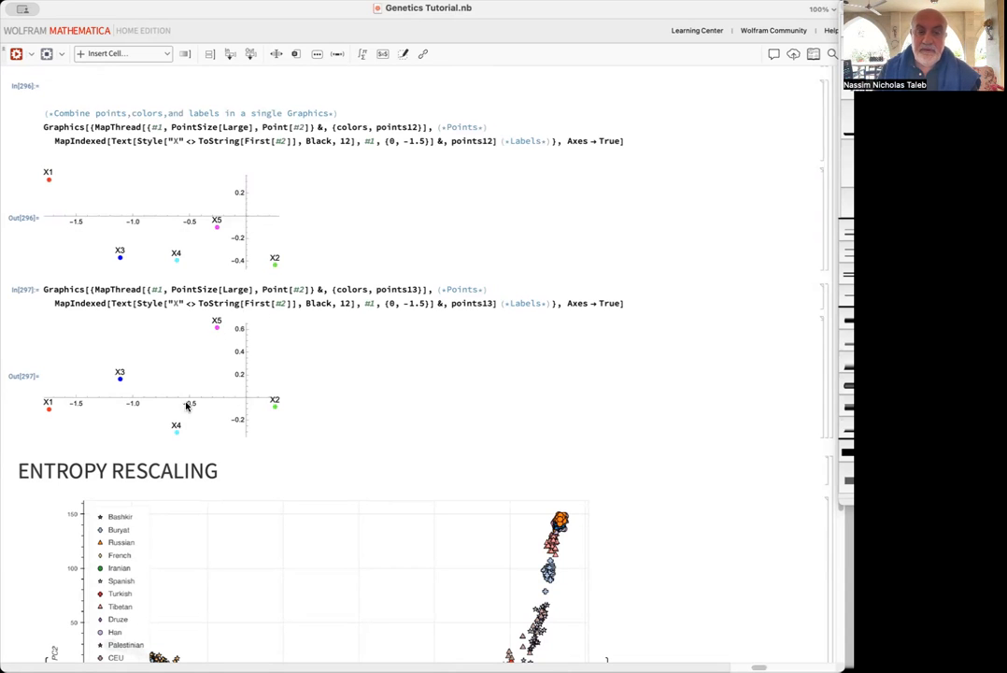
mouse_move(148, 361)
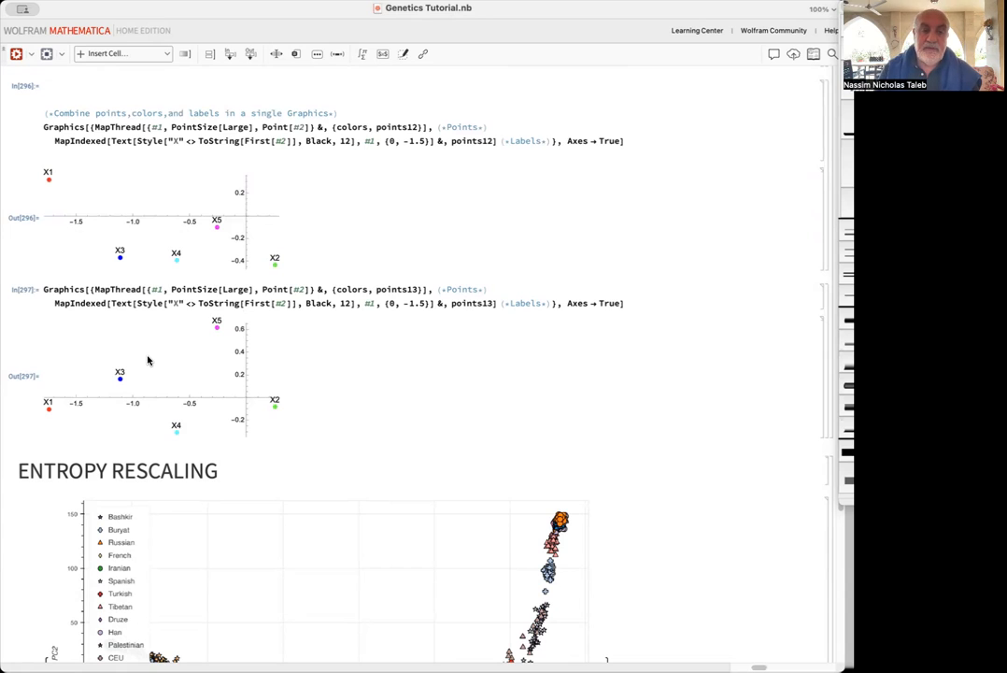
mouse_move(122, 260)
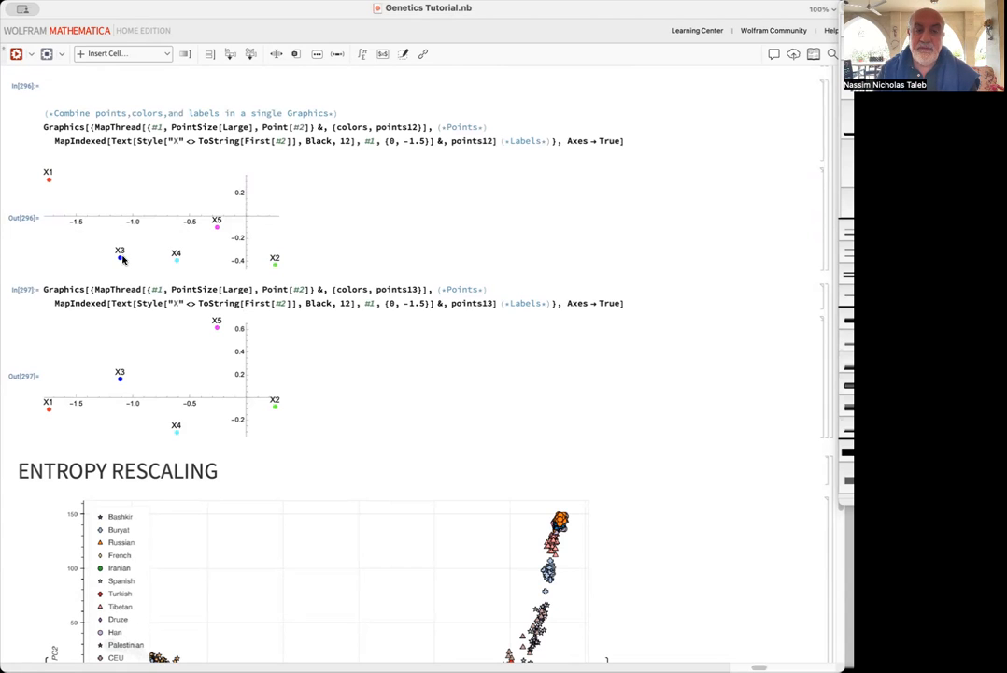
mouse_move(128, 157)
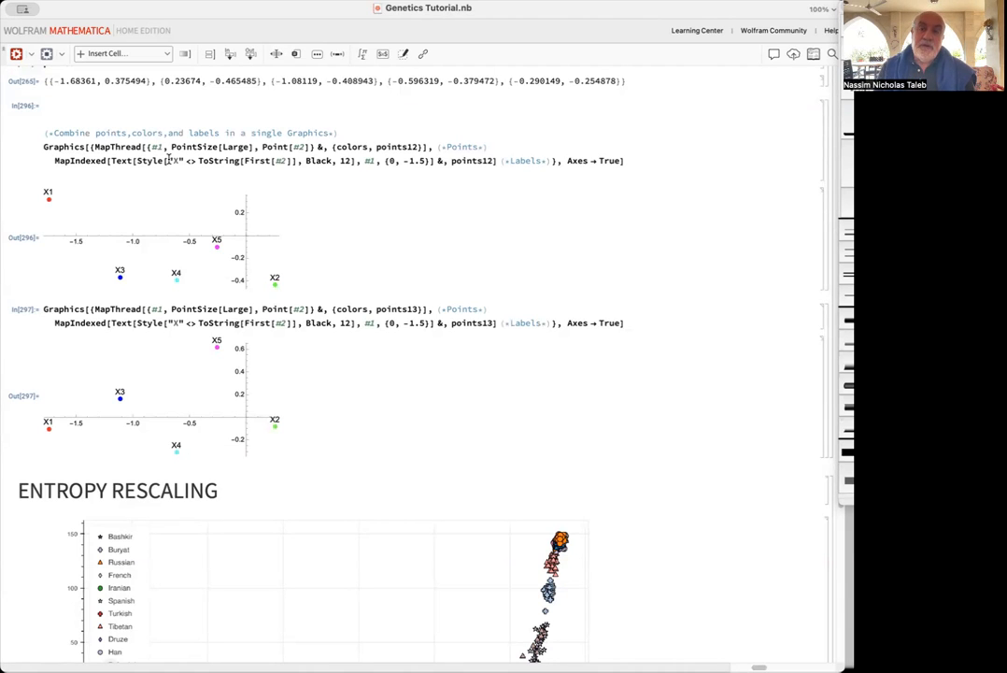
scroll(down, 3)
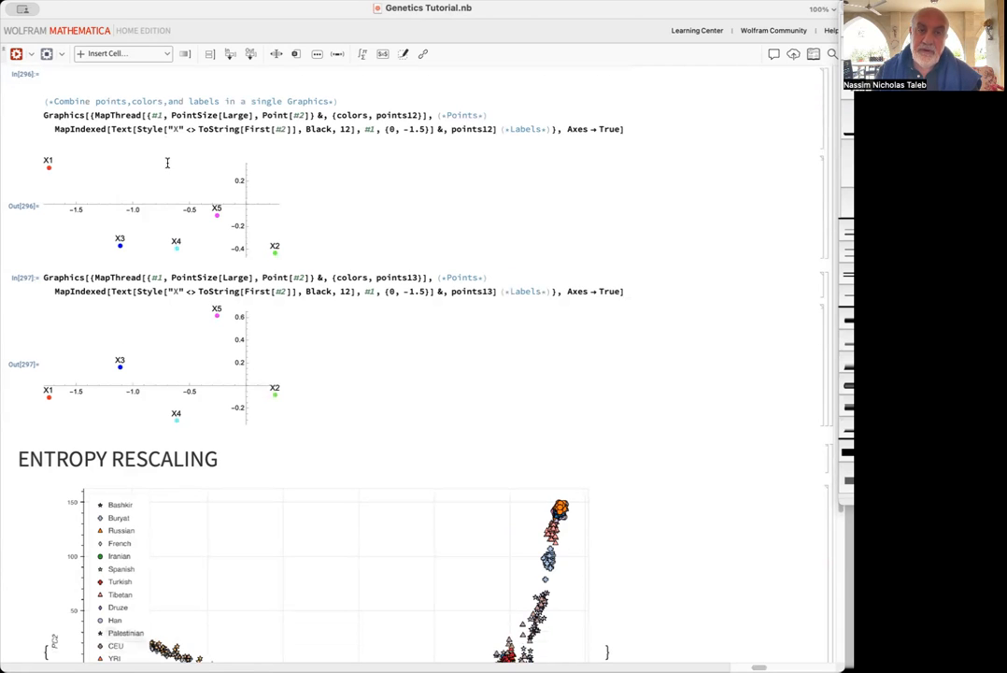
scroll(down, 3)
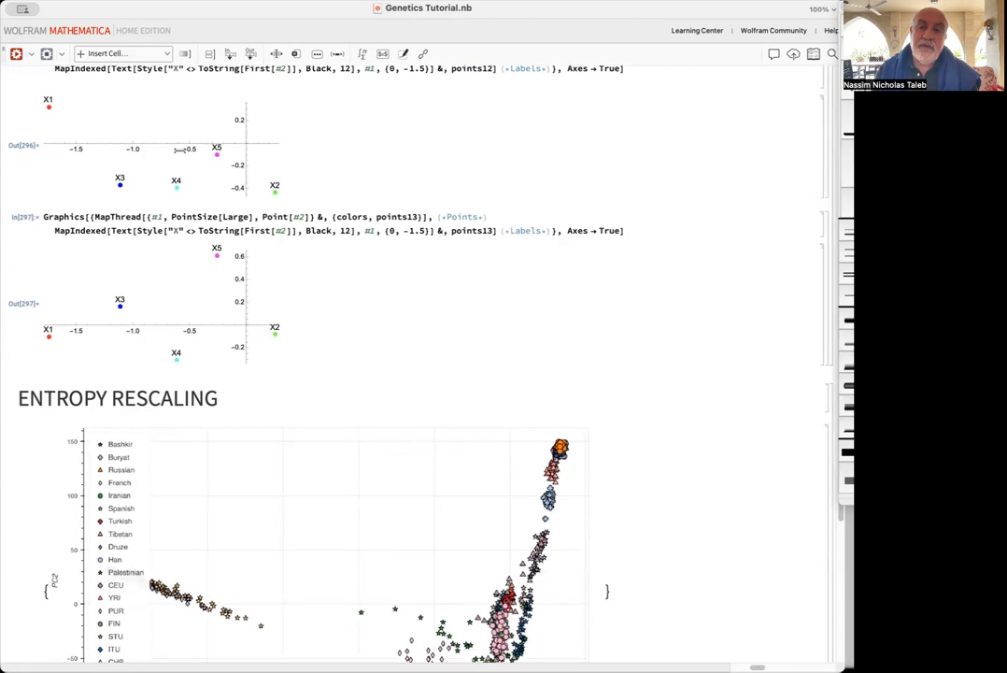
scroll(down, 3)
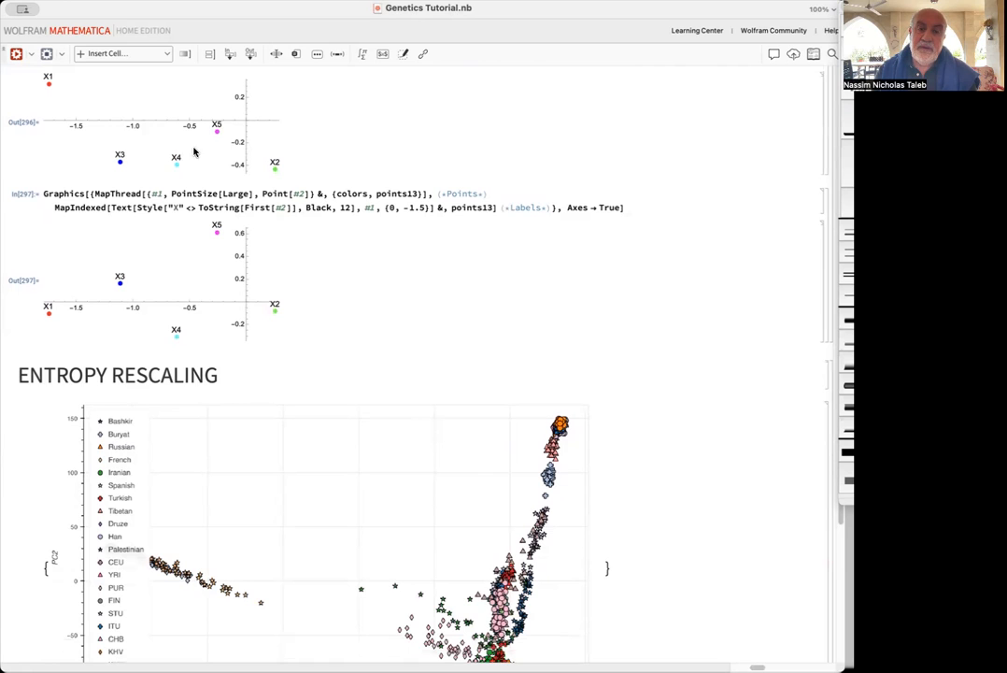
scroll(down, 3)
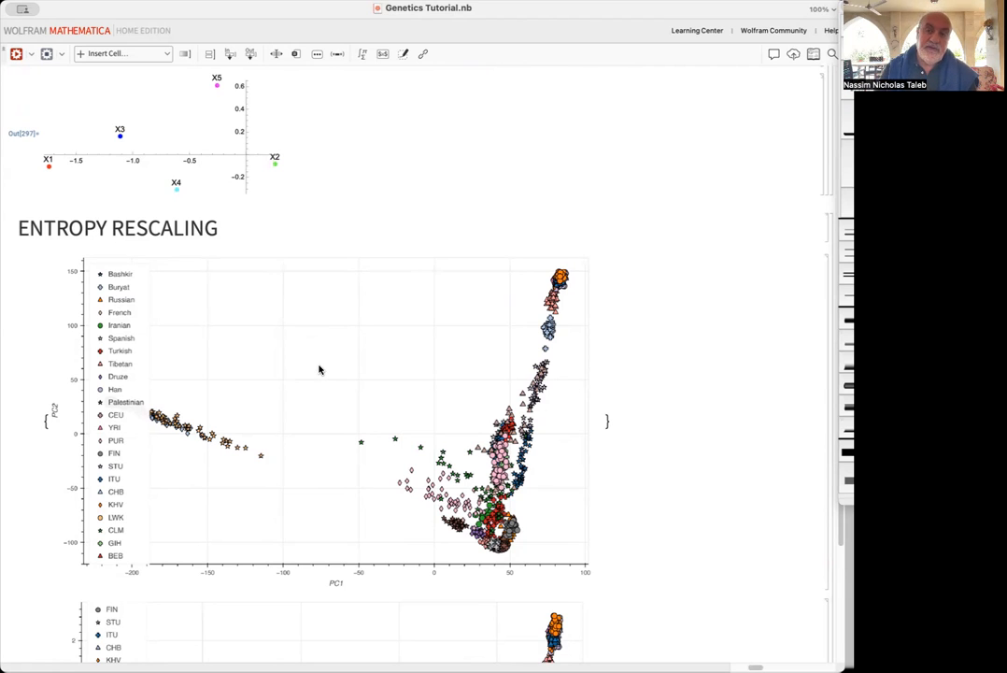
scroll(down, 3)
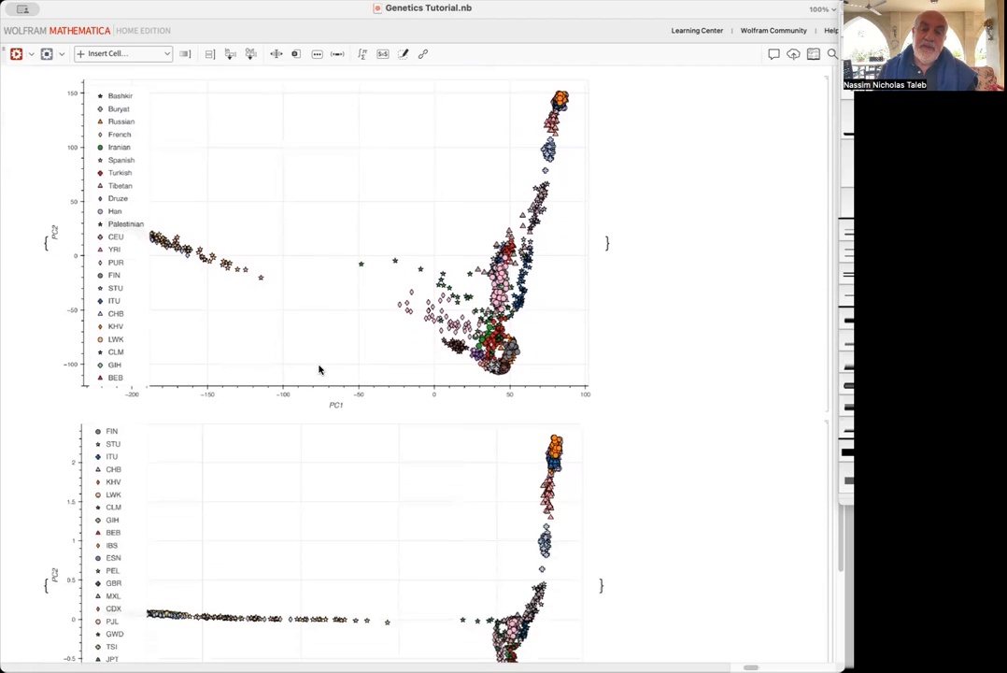
scroll(down, 3)
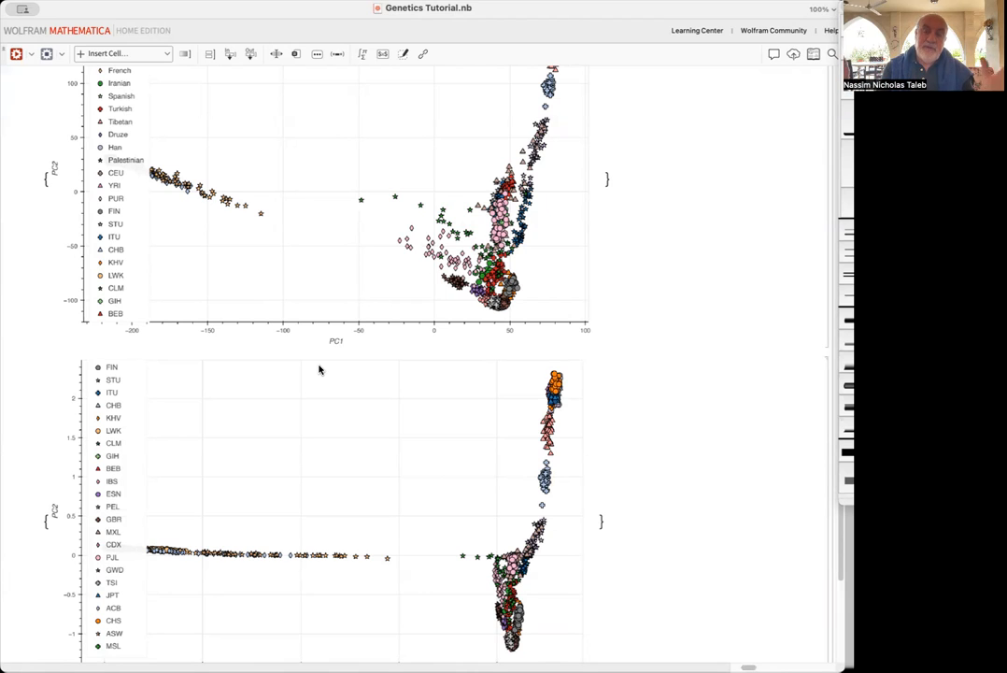
mouse_move(341, 348)
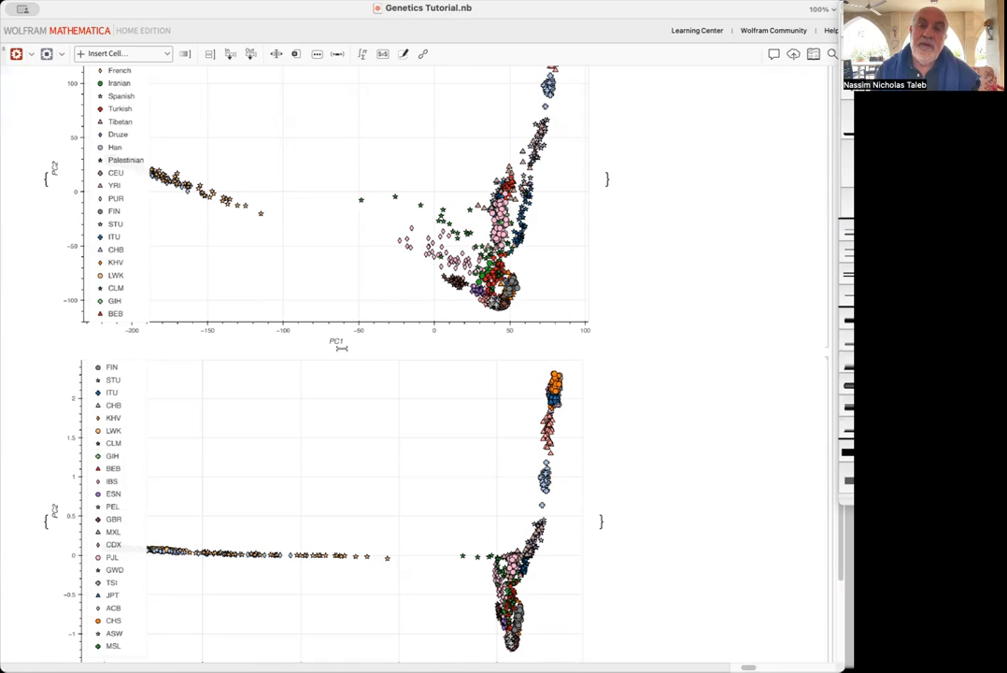
scroll(down, 3)
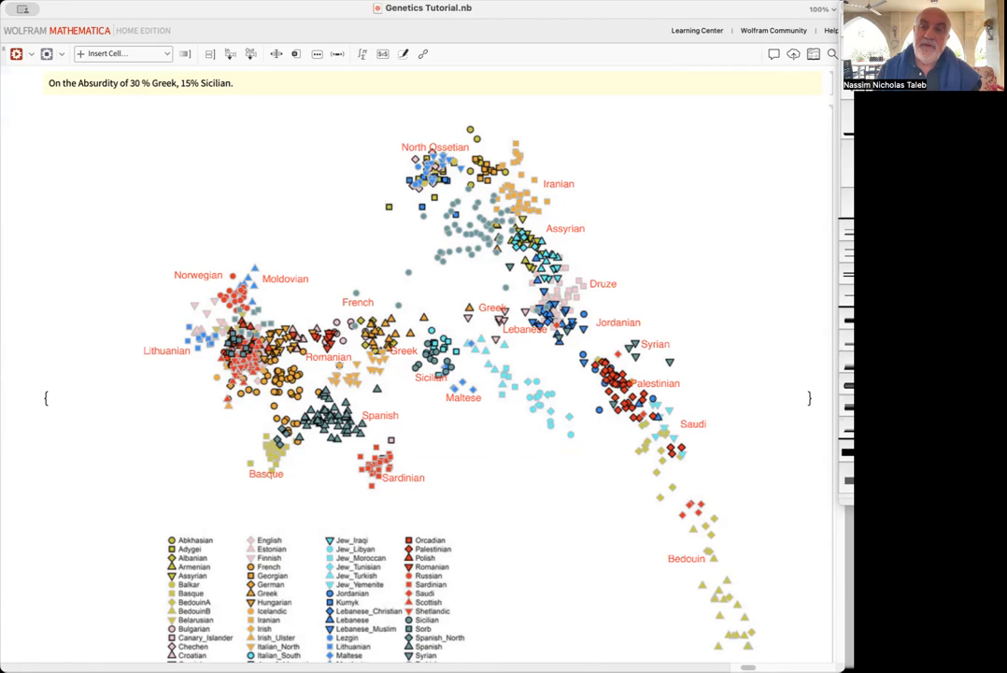
mouse_move(591, 53)
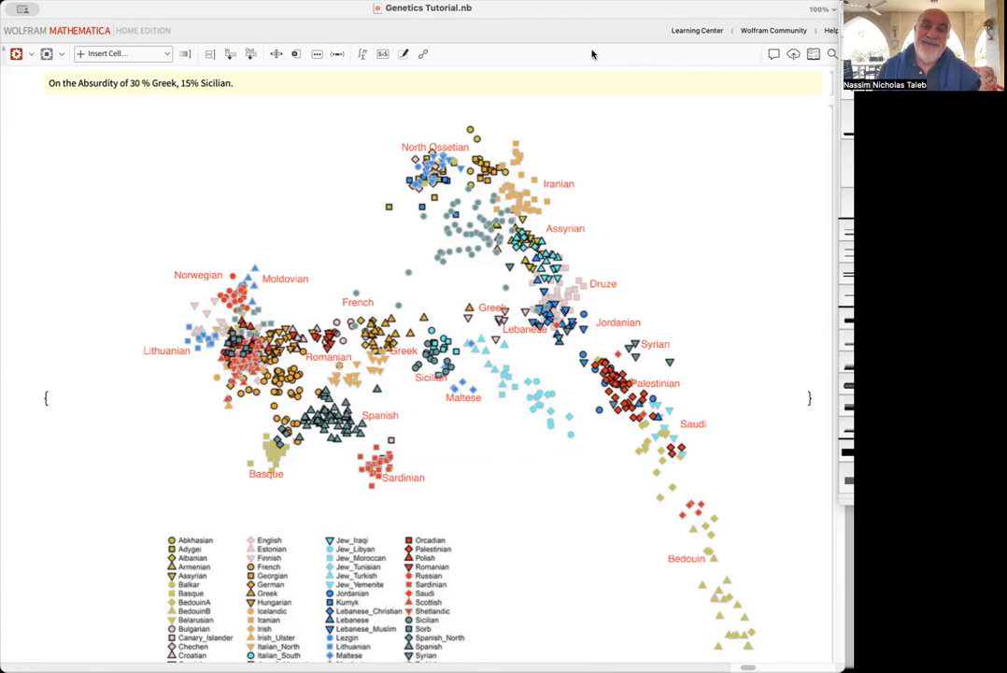